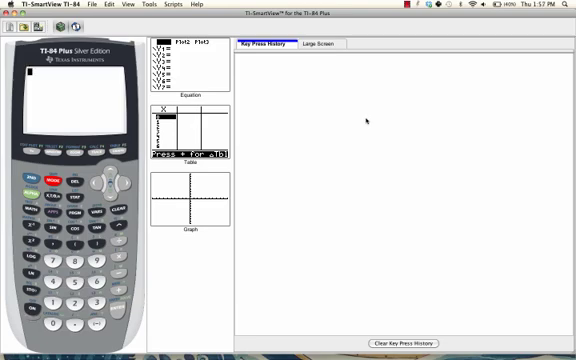
pyautogui.moveTo(364, 120)
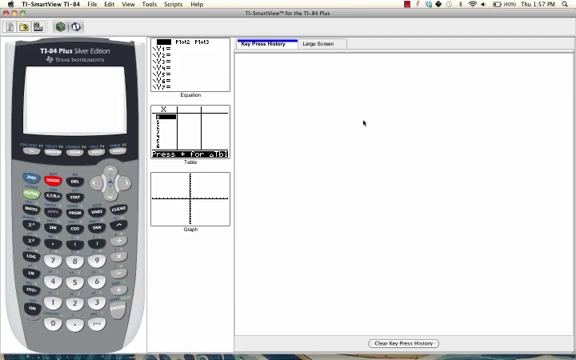
pyautogui.click(50, 180)
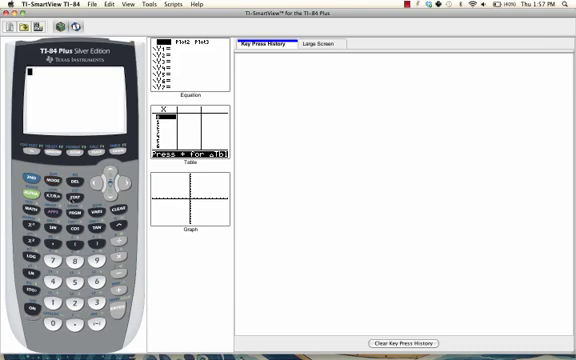